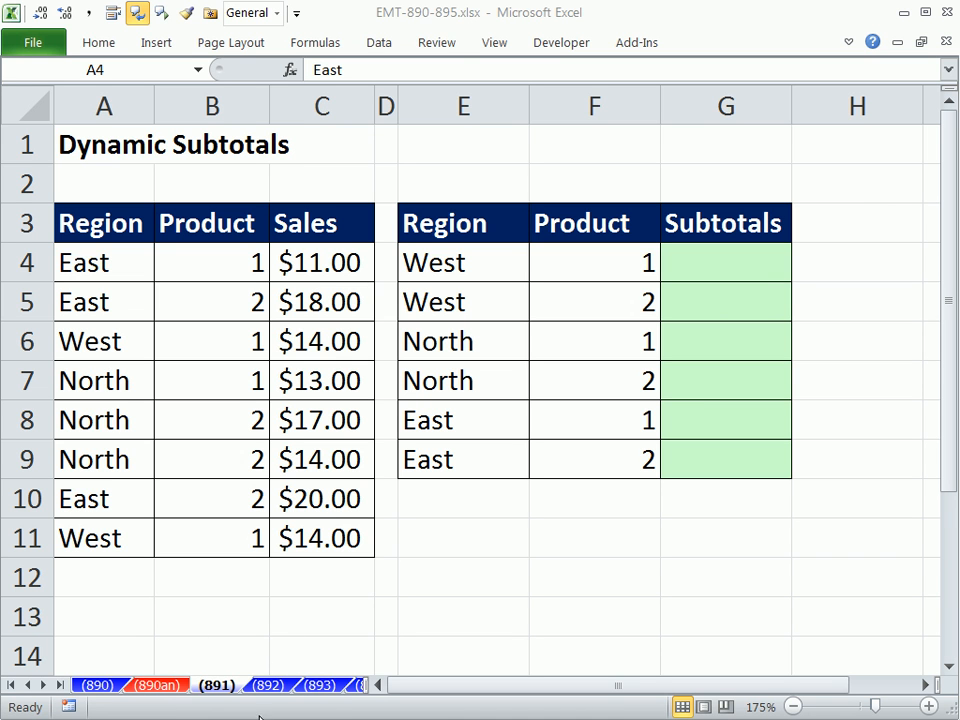
Step: Review the region/product criteria pairs and the empty subtotal cells to be filled
click(104, 262)
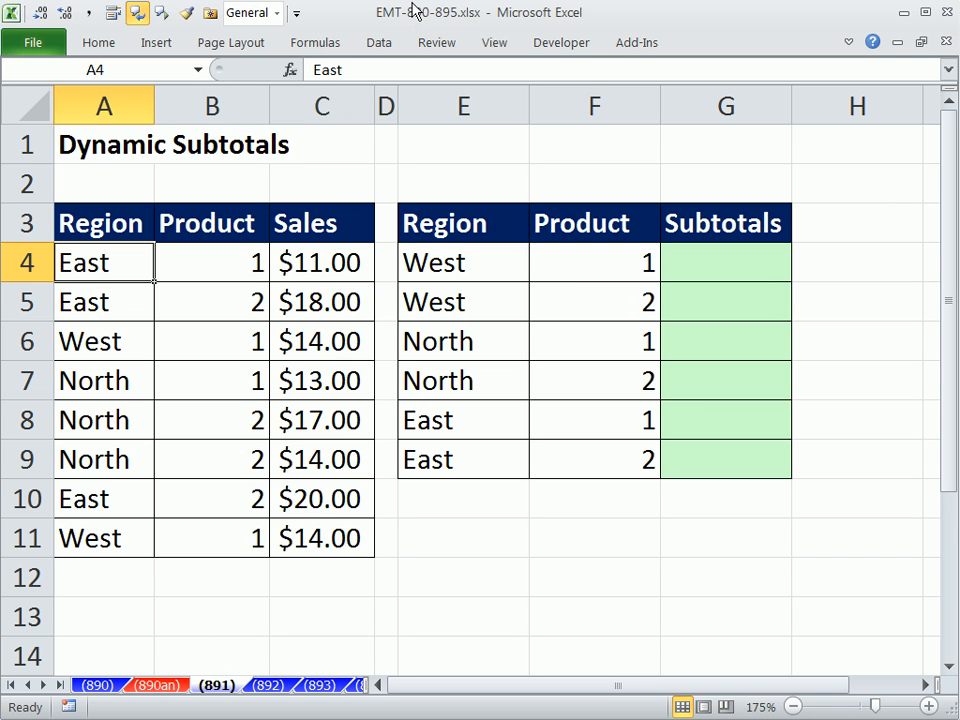
mouse_move(372, 518)
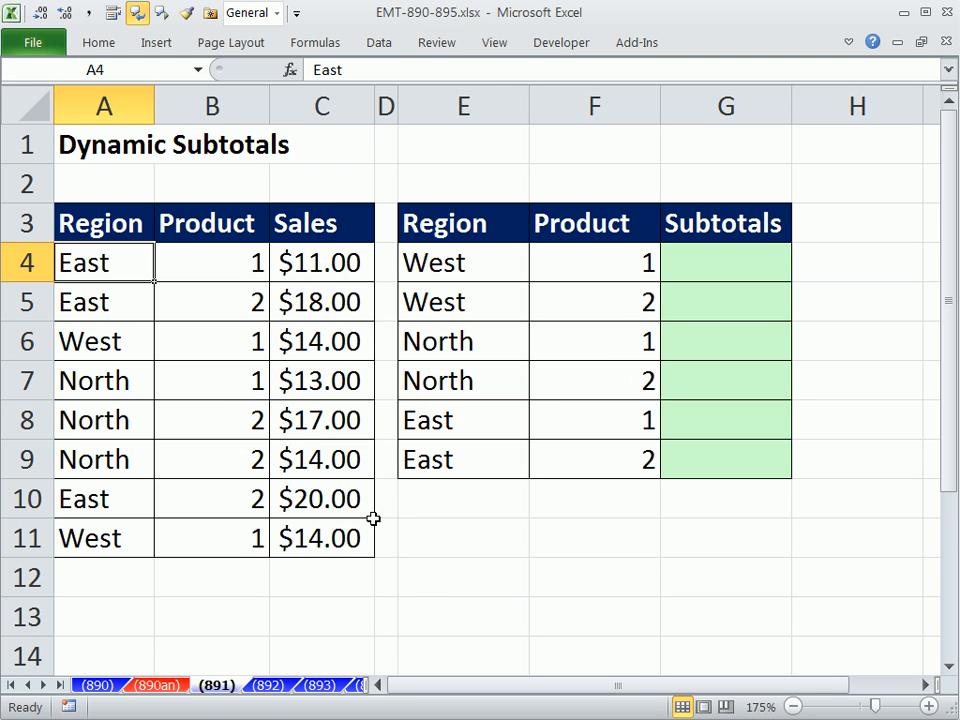
mouse_move(104, 184)
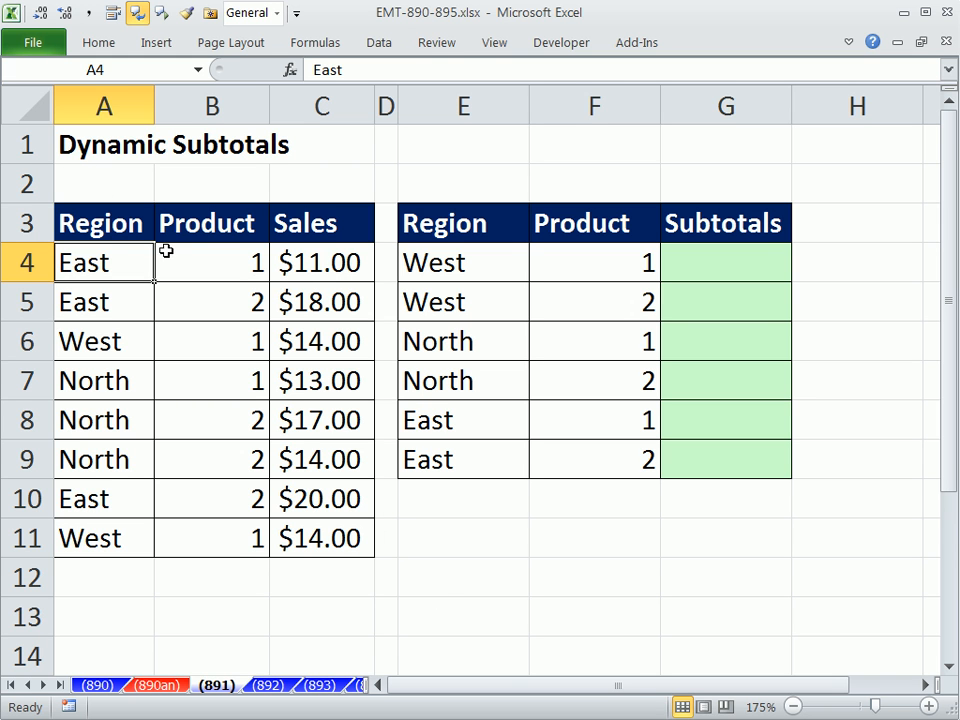
drag(100, 224, 320, 538)
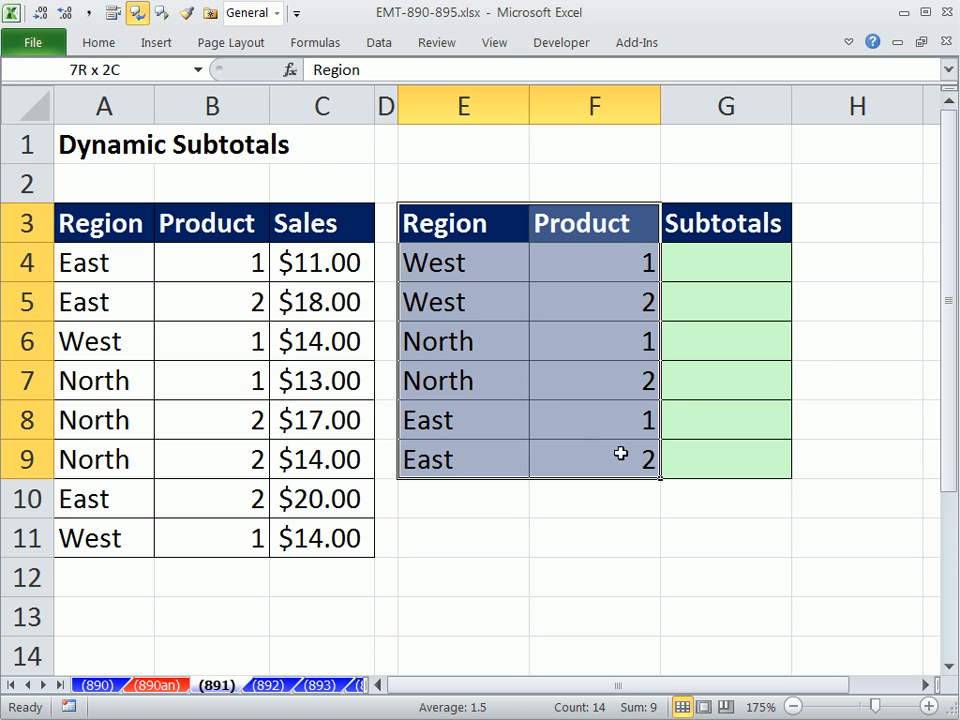
click(462, 262)
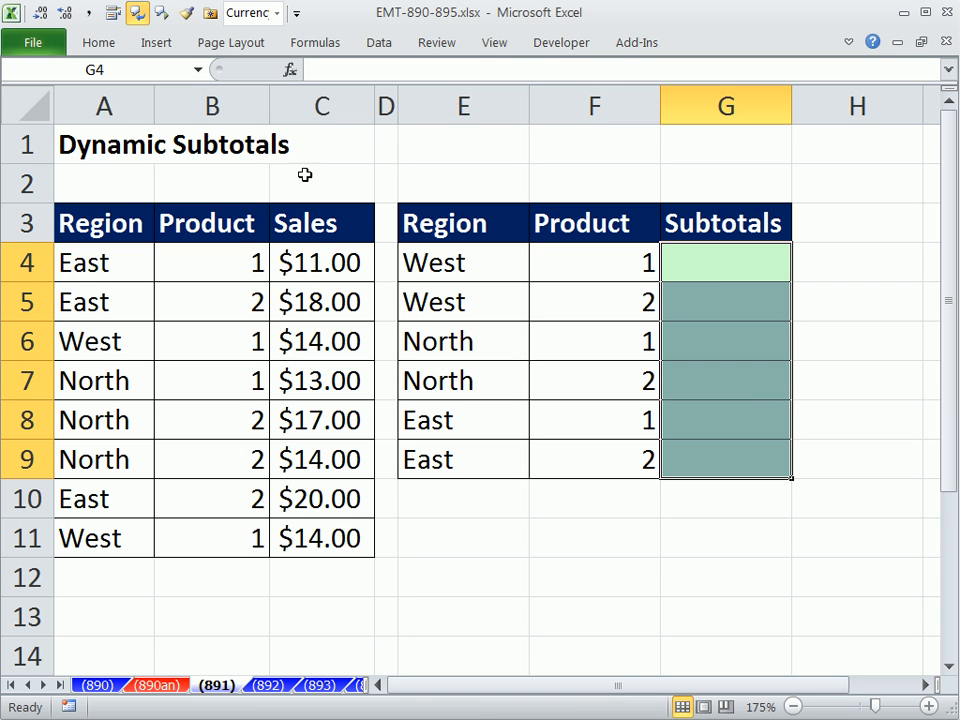
mouse_move(170, 482)
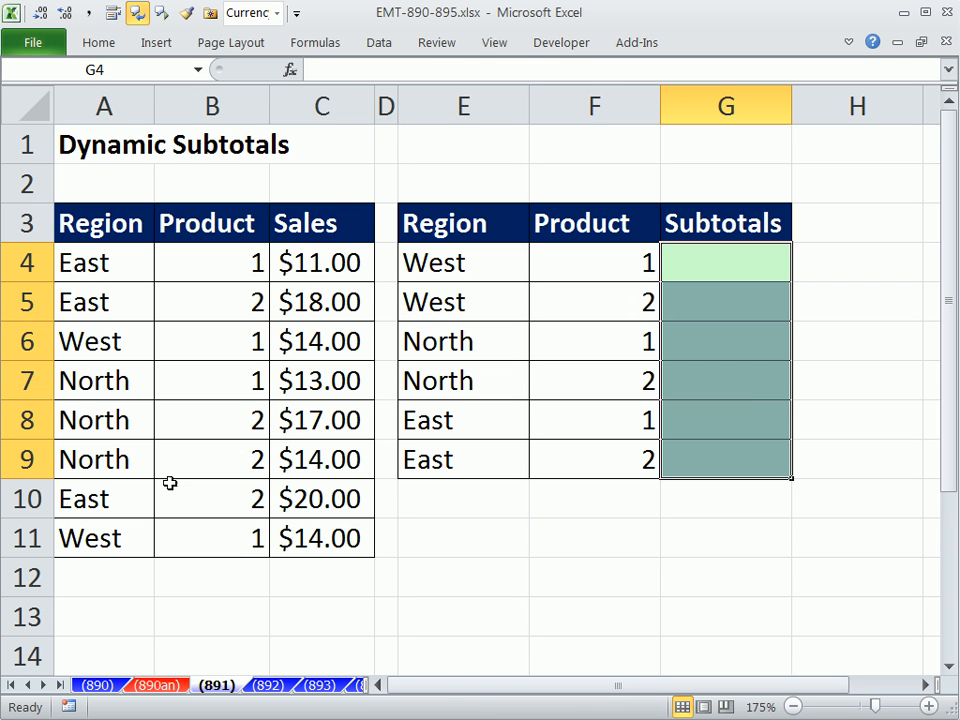
mouse_move(108, 442)
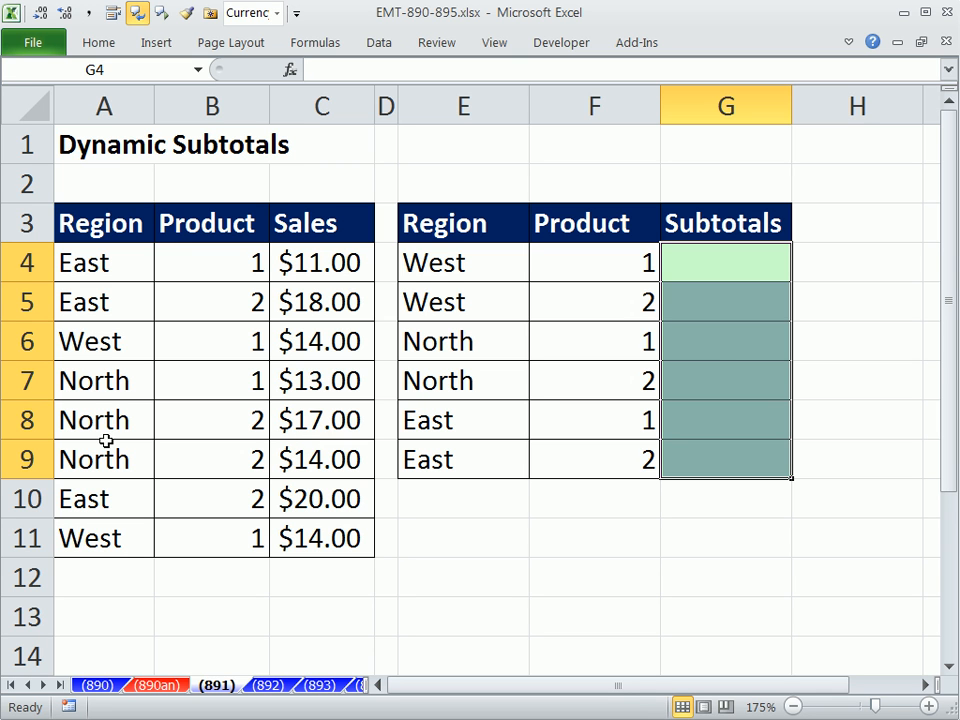
mouse_move(182, 300)
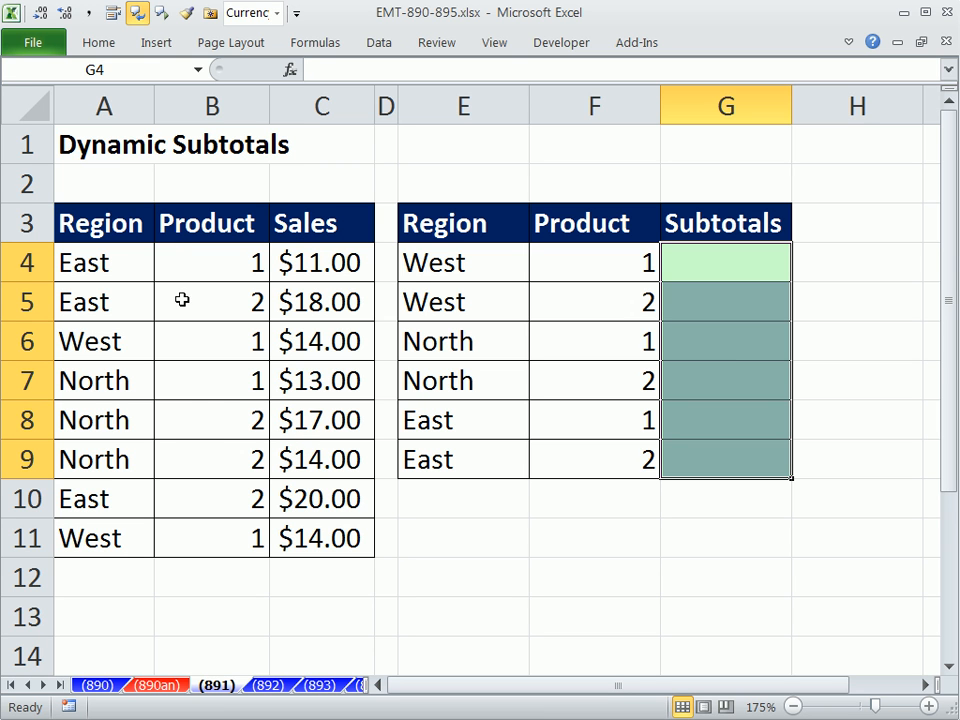
mouse_move(216, 398)
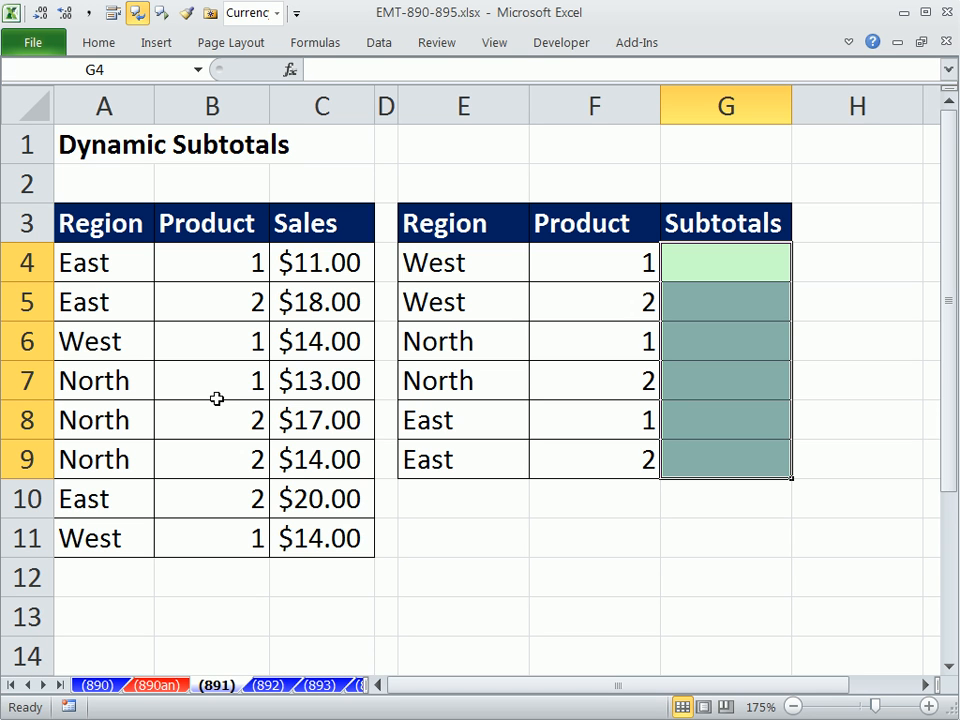
mouse_move(724, 284)
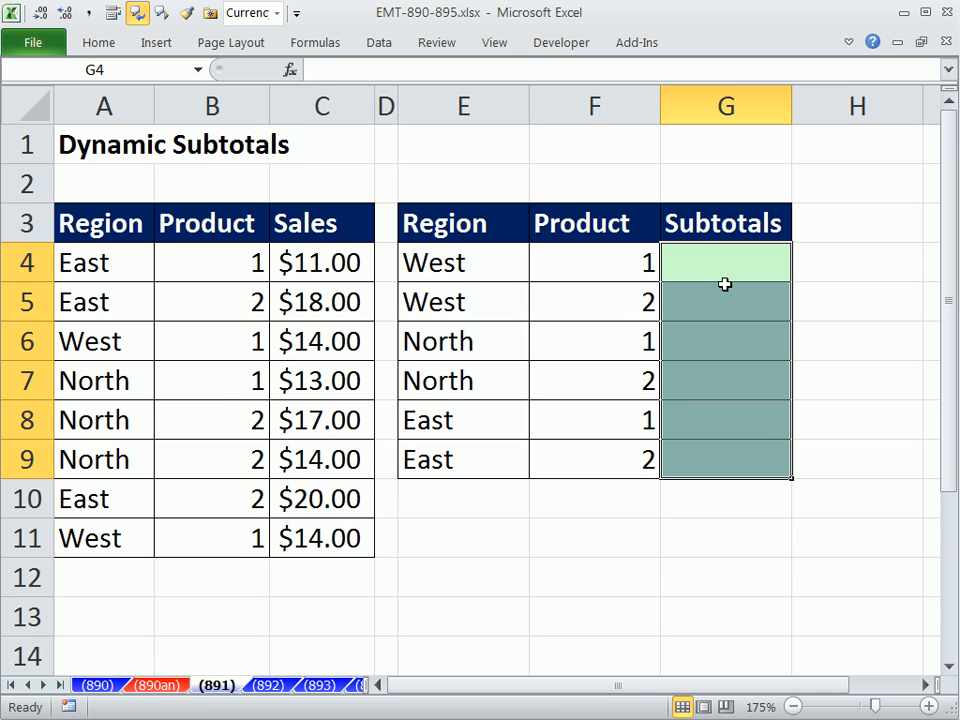
mouse_move(236, 636)
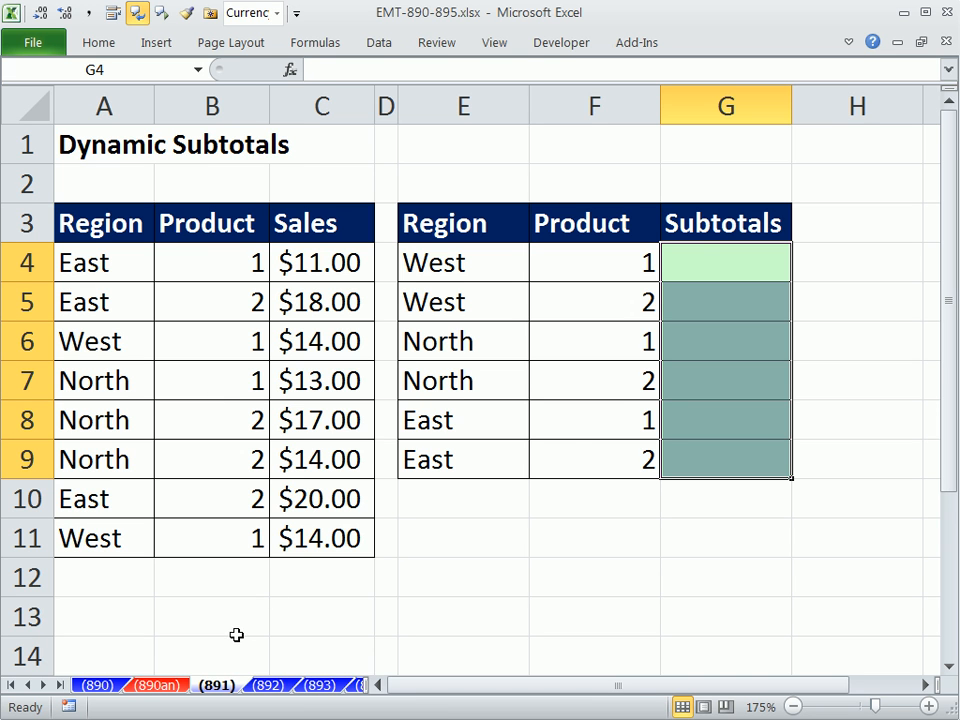
mouse_move(594, 374)
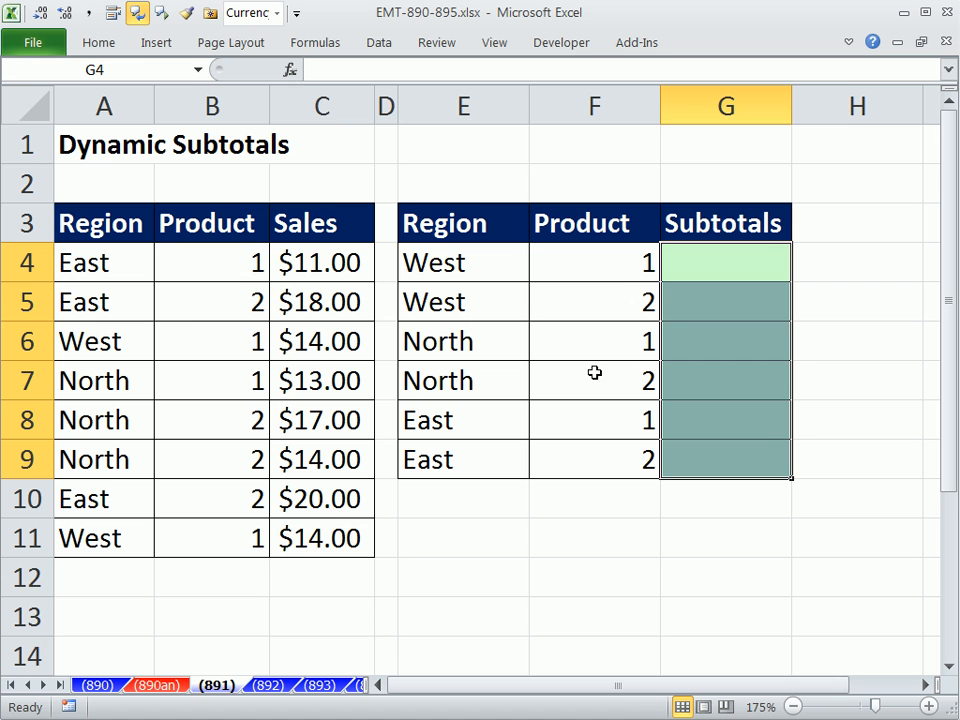
Step: Convert the sales records in A3:C11 into an Excel table with headers
click(104, 300)
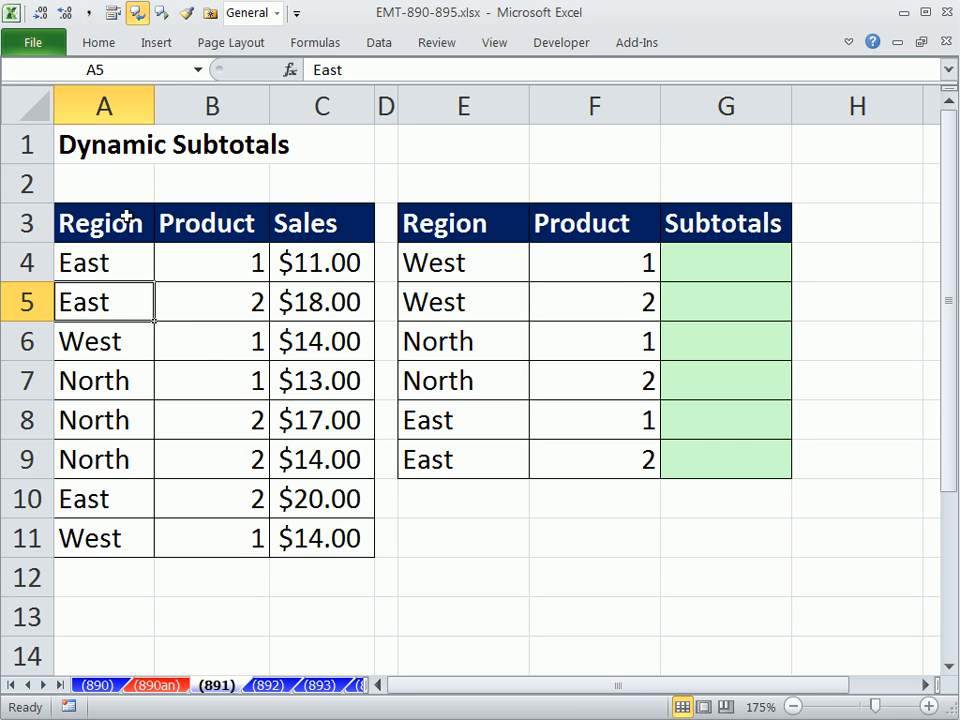
drag(104, 300, 320, 300)
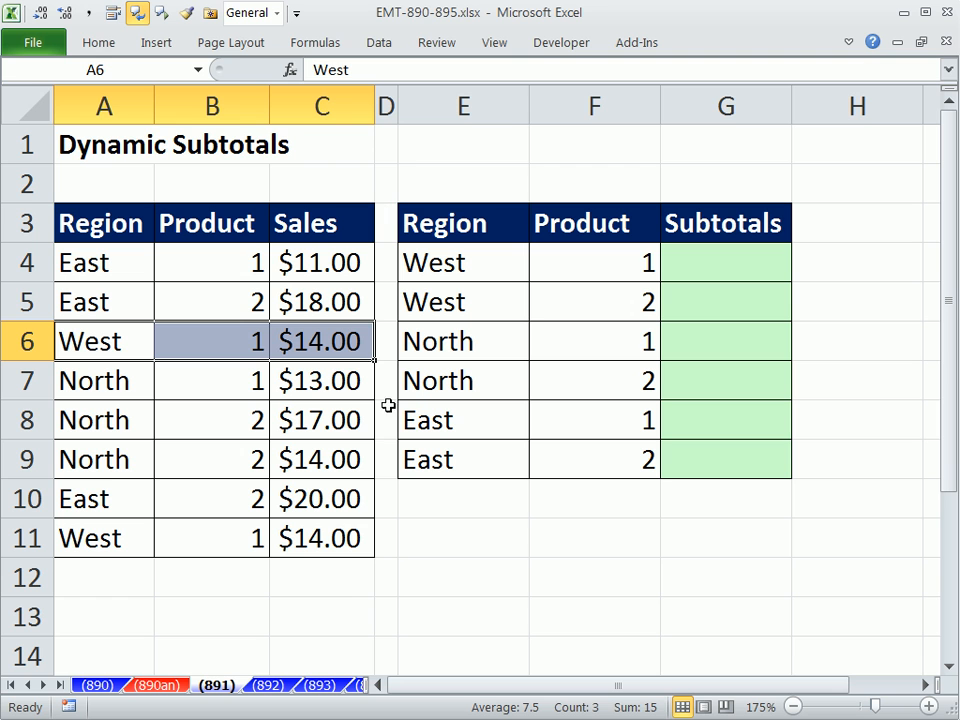
mouse_move(122, 192)
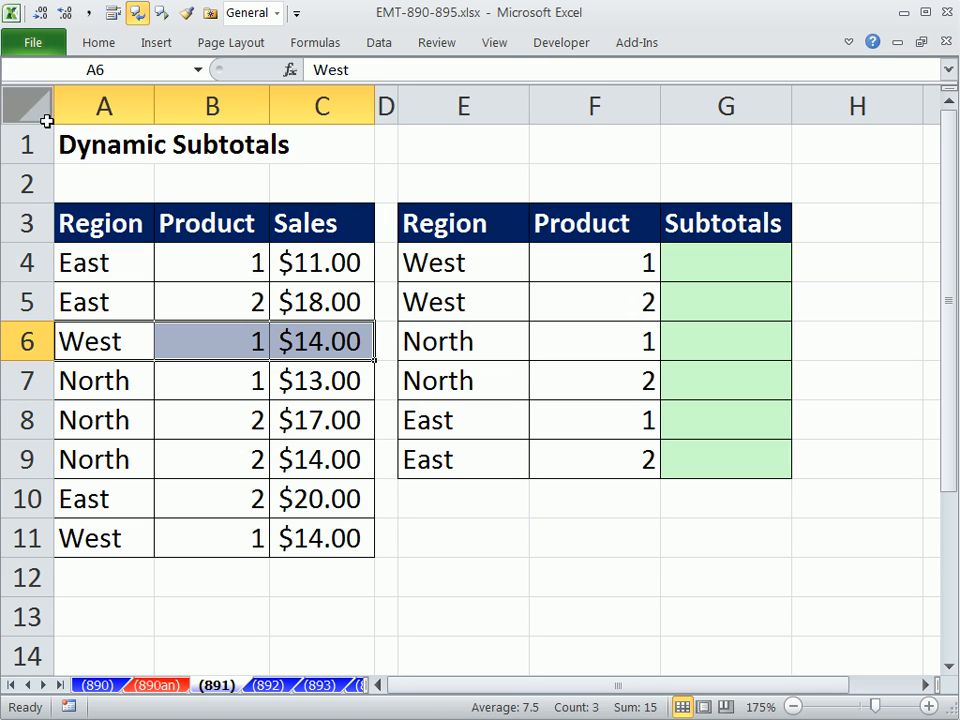
click(104, 262)
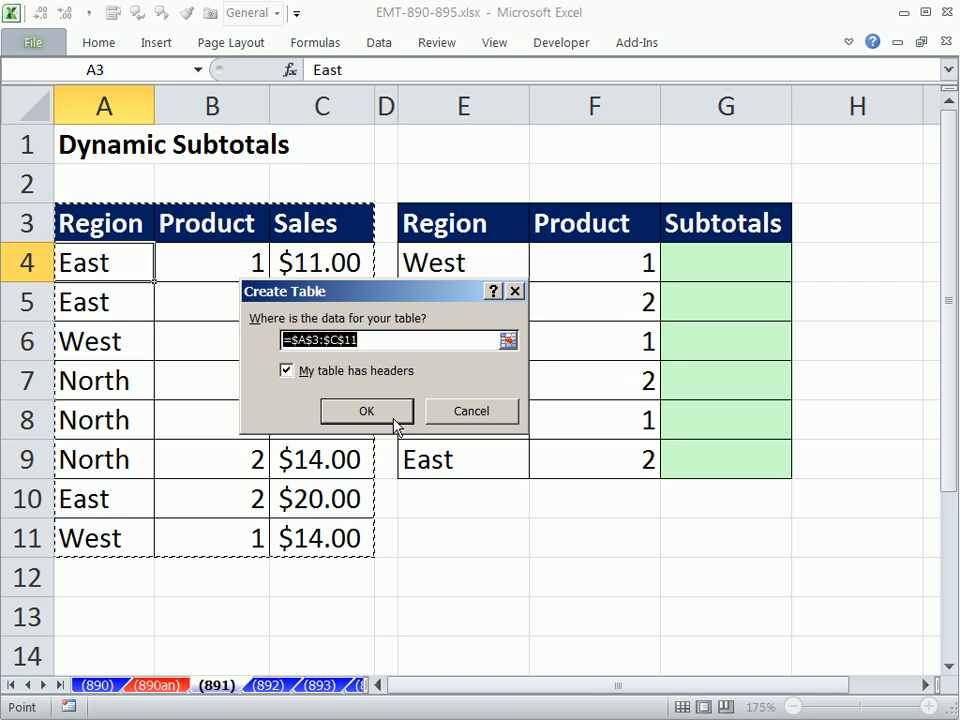
click(366, 412)
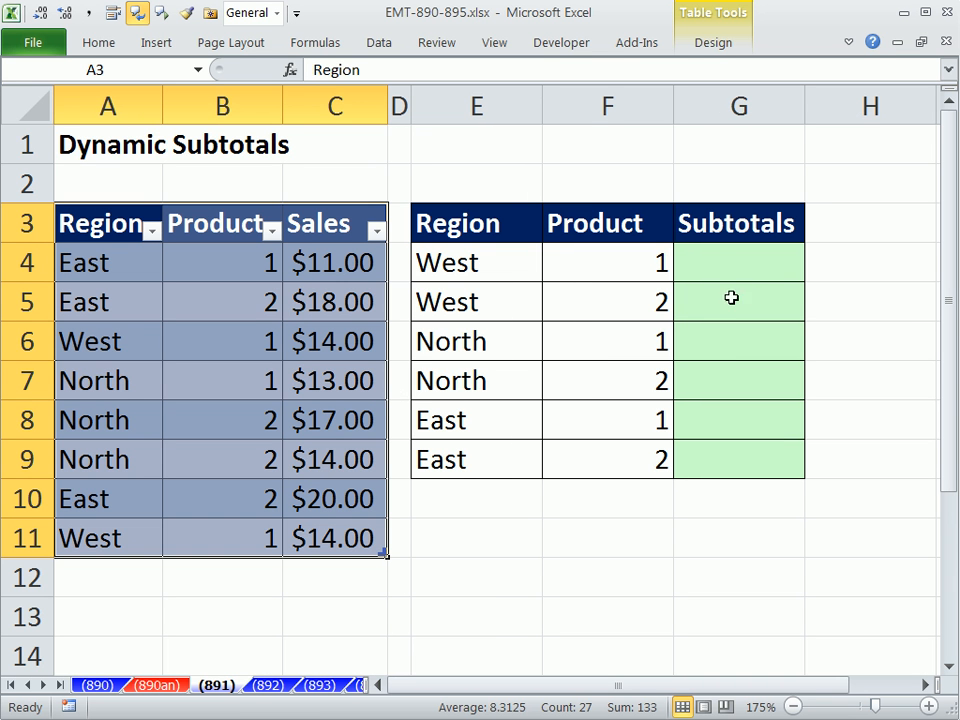
mouse_move(728, 268)
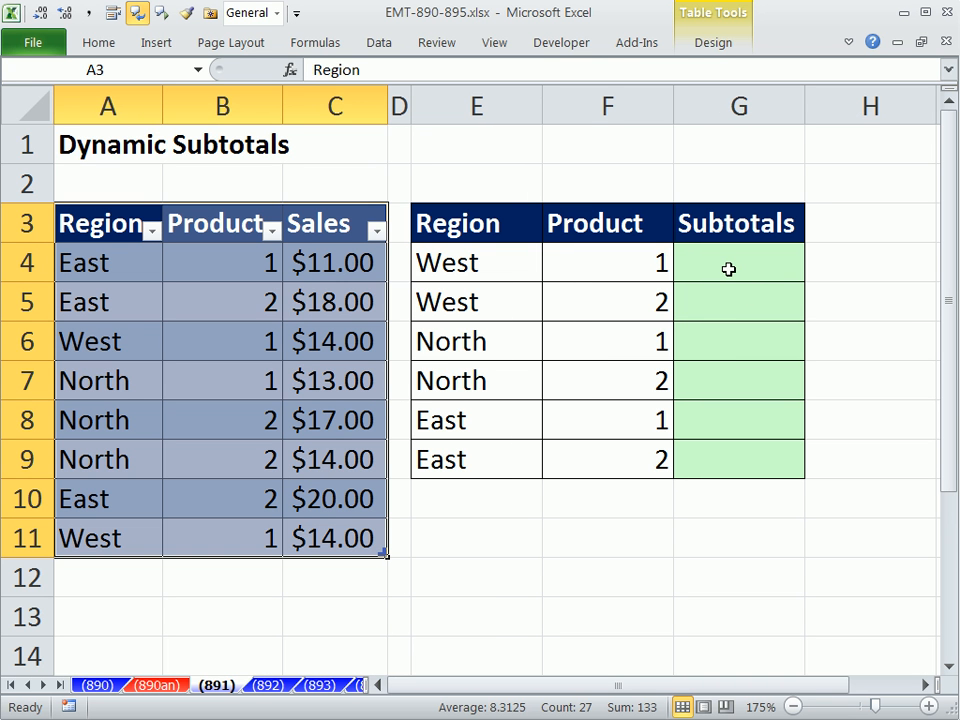
click(740, 262)
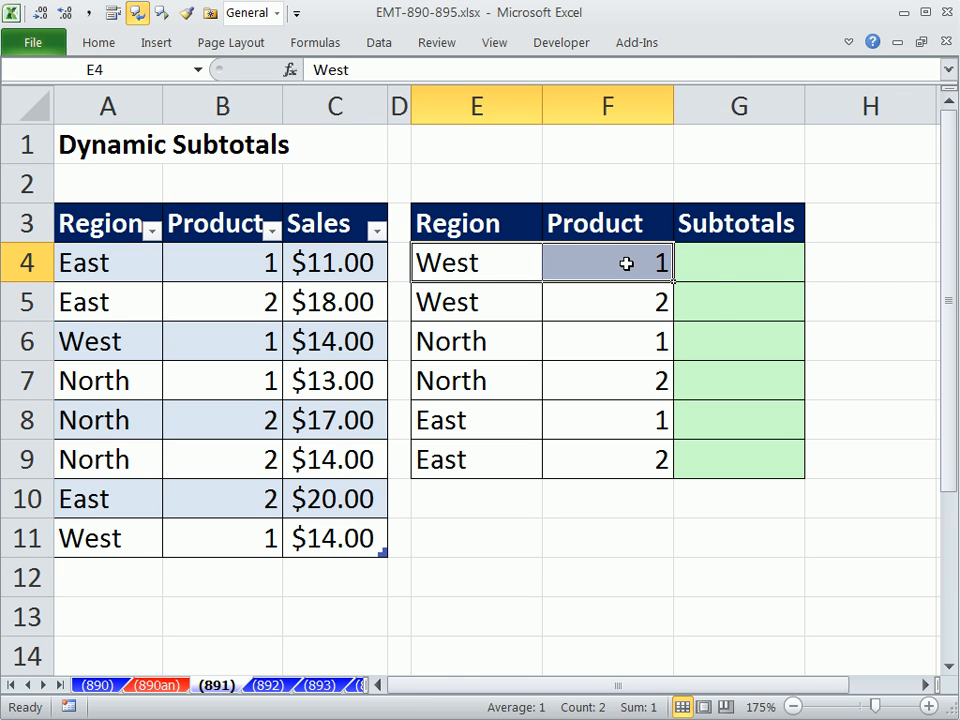
mouse_move(84, 280)
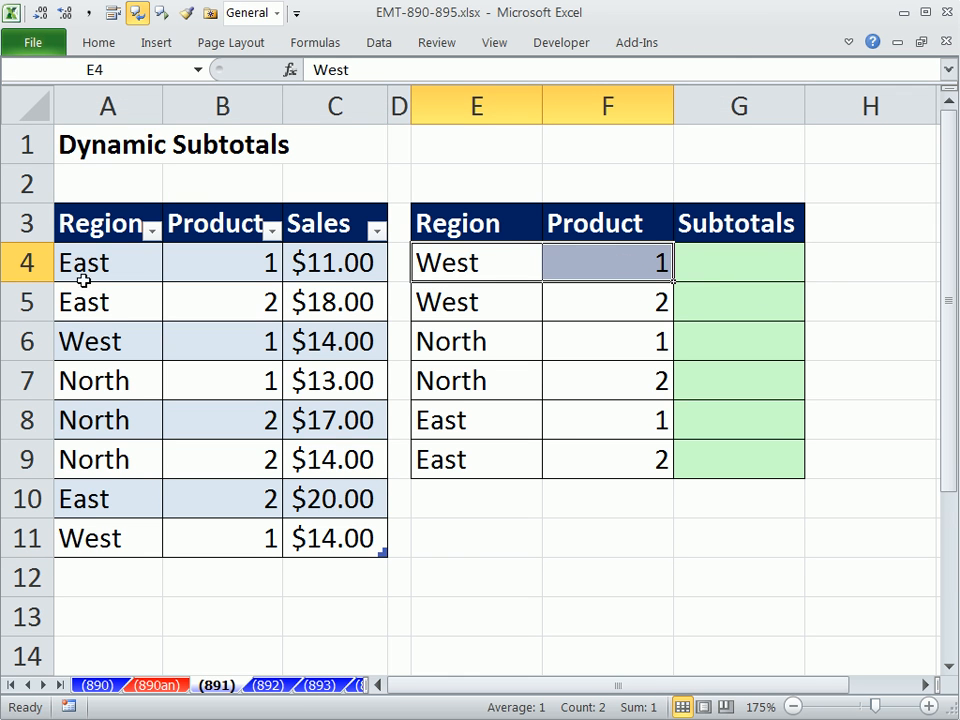
click(108, 340)
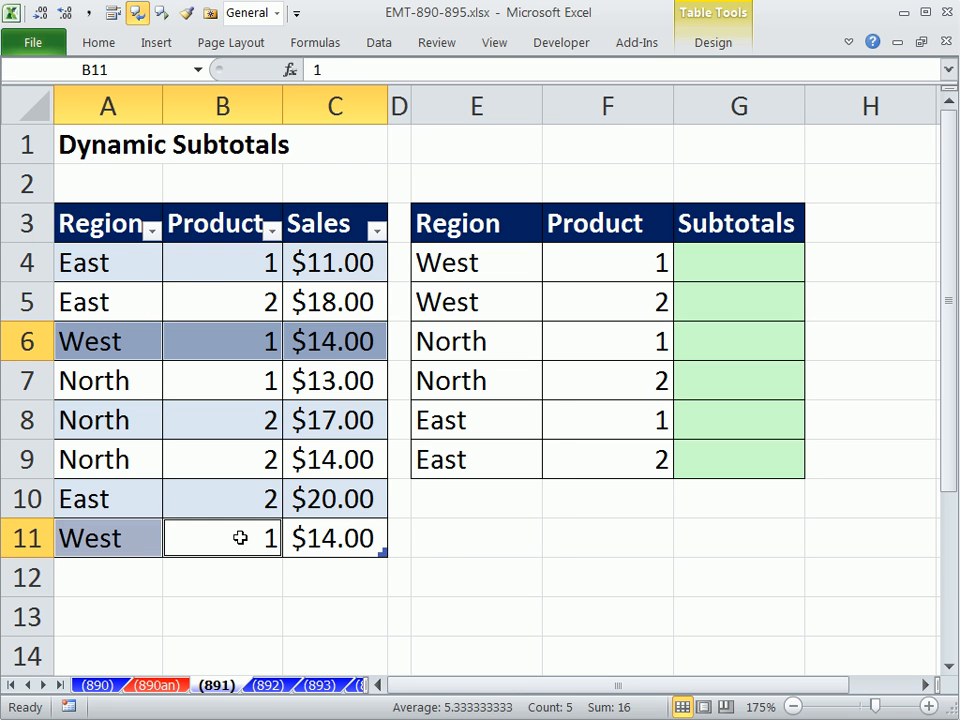
click(336, 538)
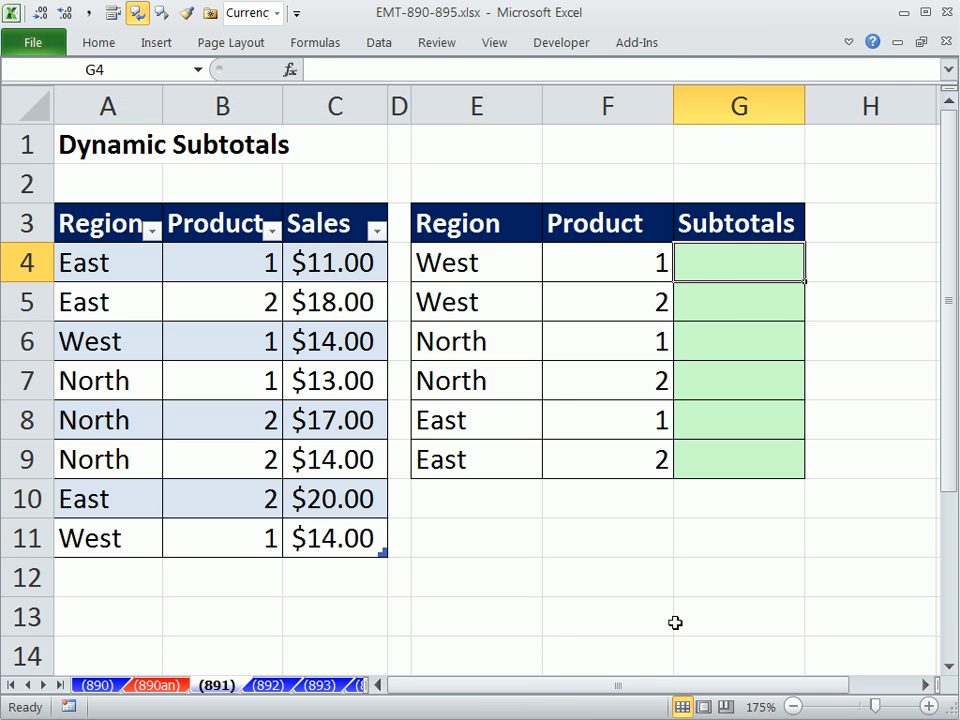
Step: Start a SUMIFS in G4 summing Table2[Sales]
text(=su)
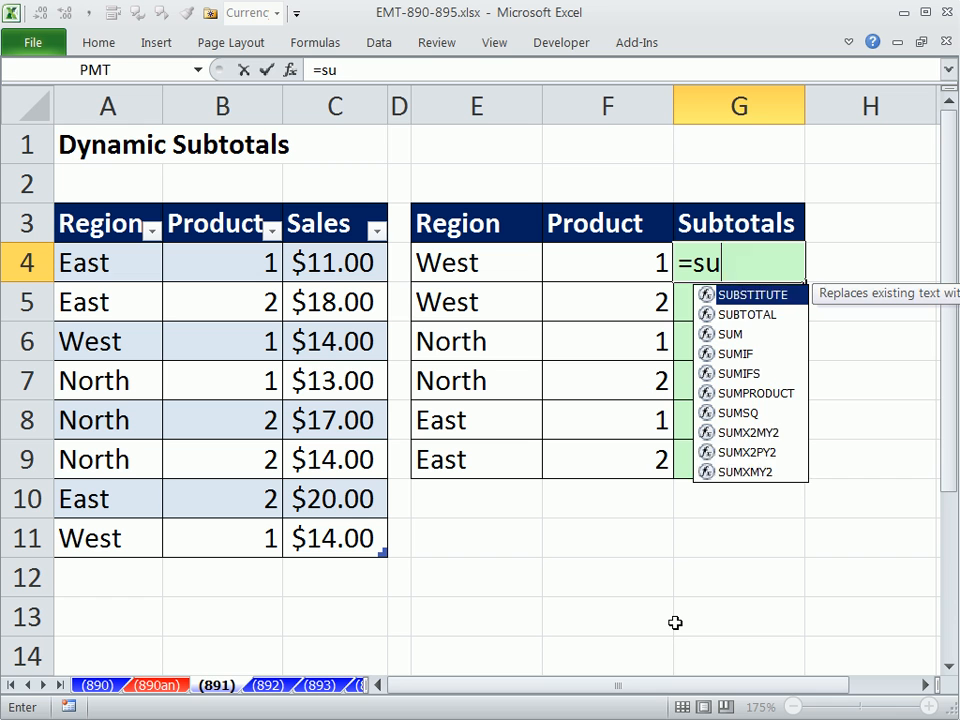
text(m)
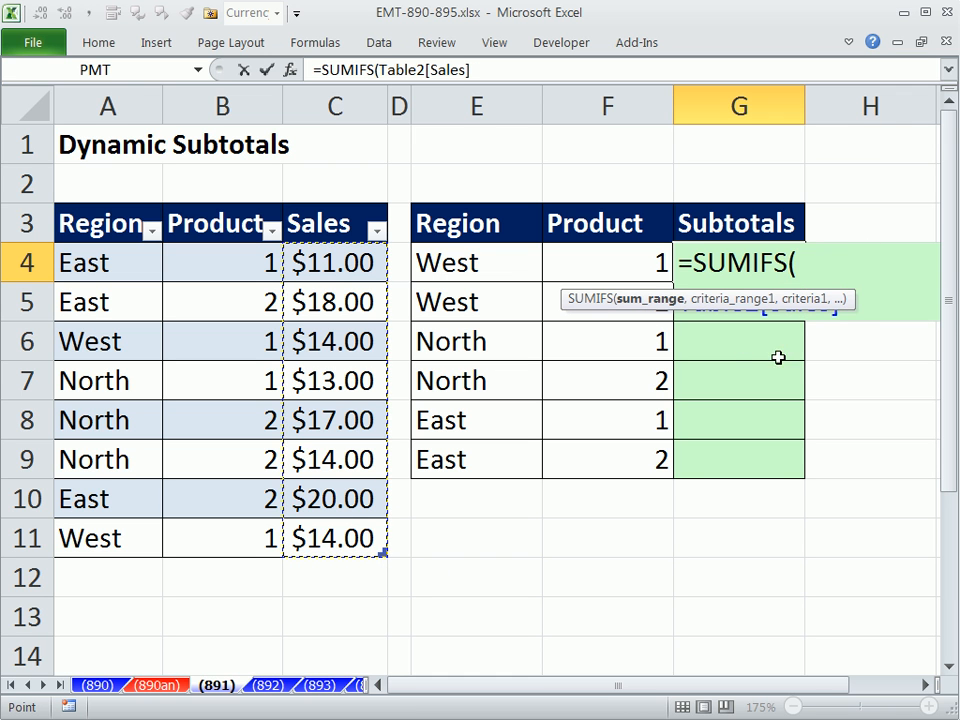
text(Table2[Sales])
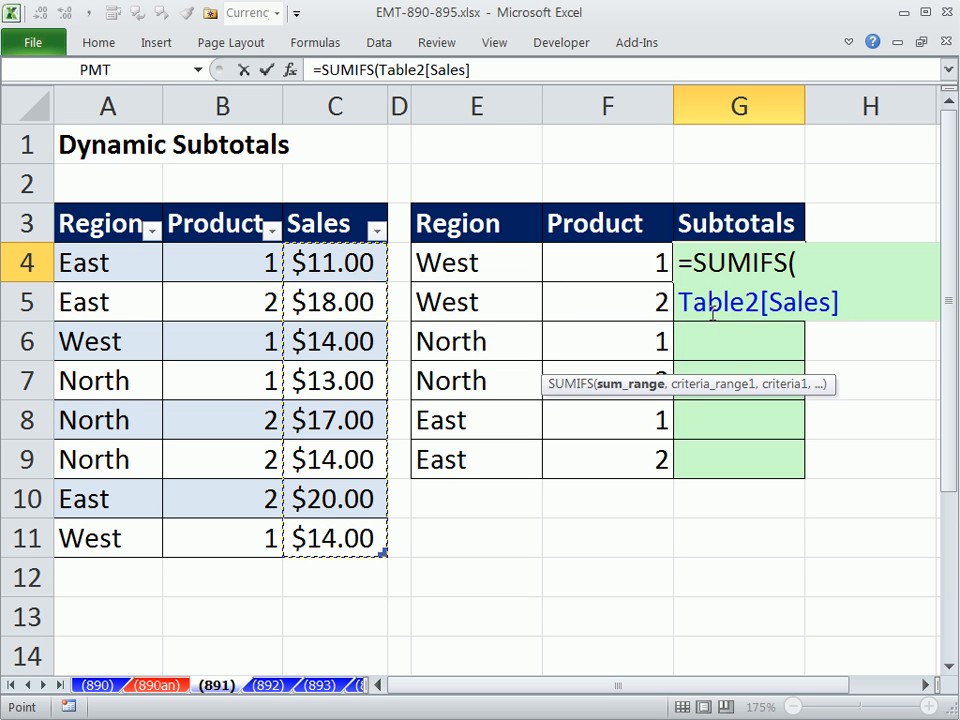
mouse_move(788, 332)
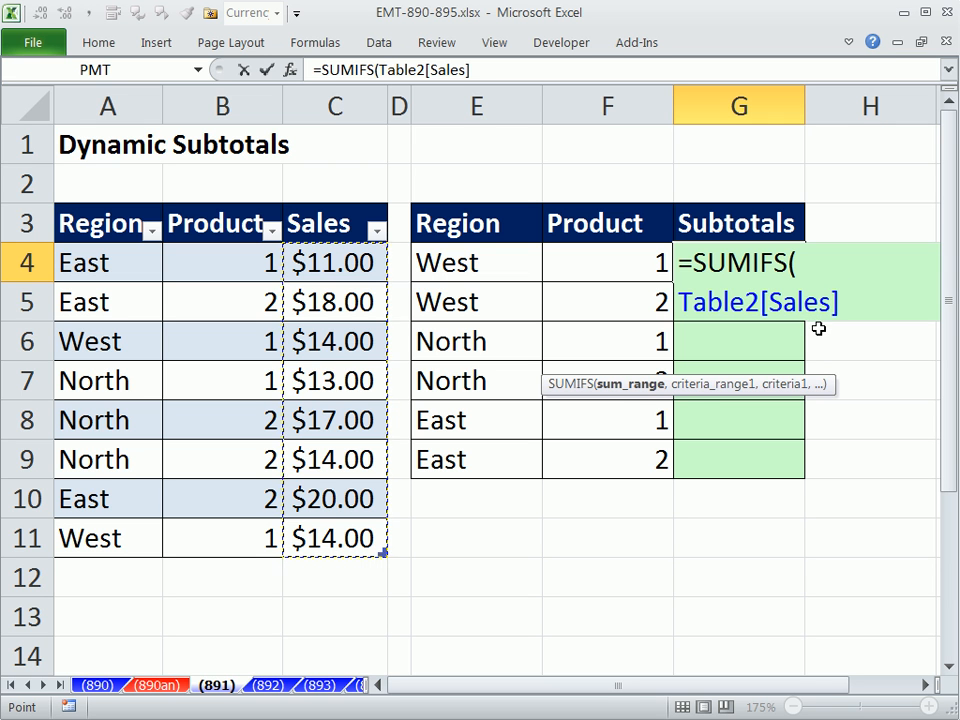
mouse_move(612, 396)
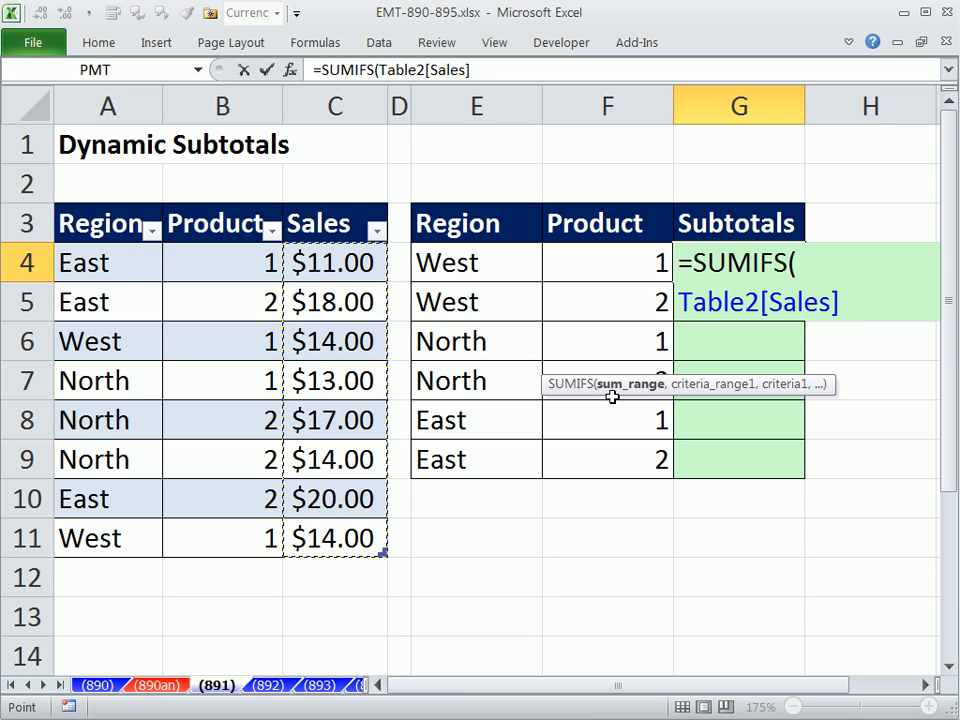
text(,Table2[Region)
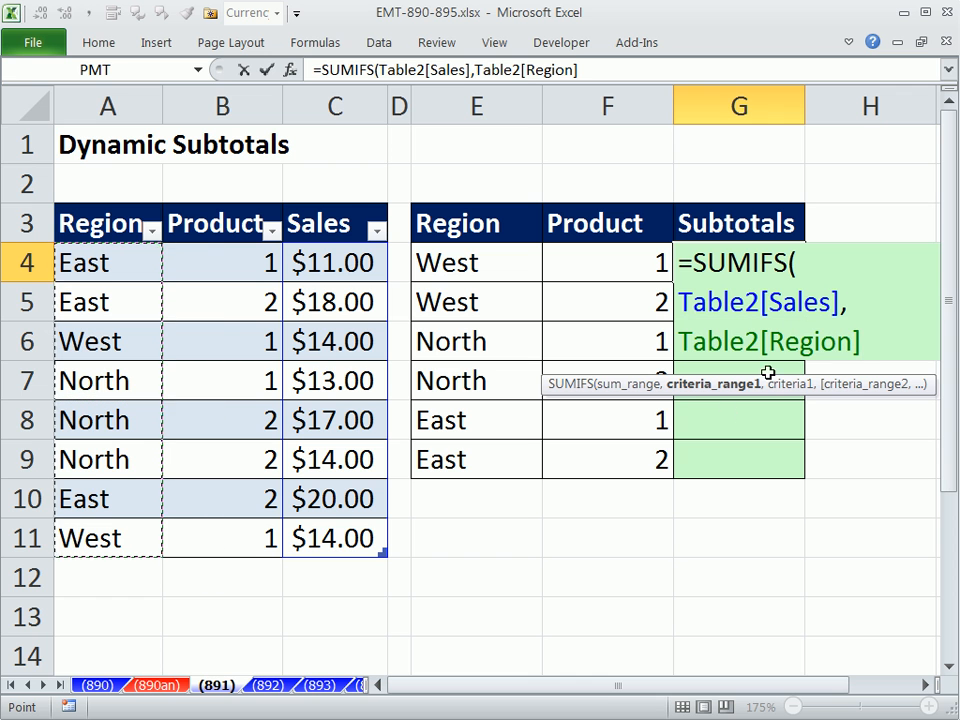
mouse_move(778, 406)
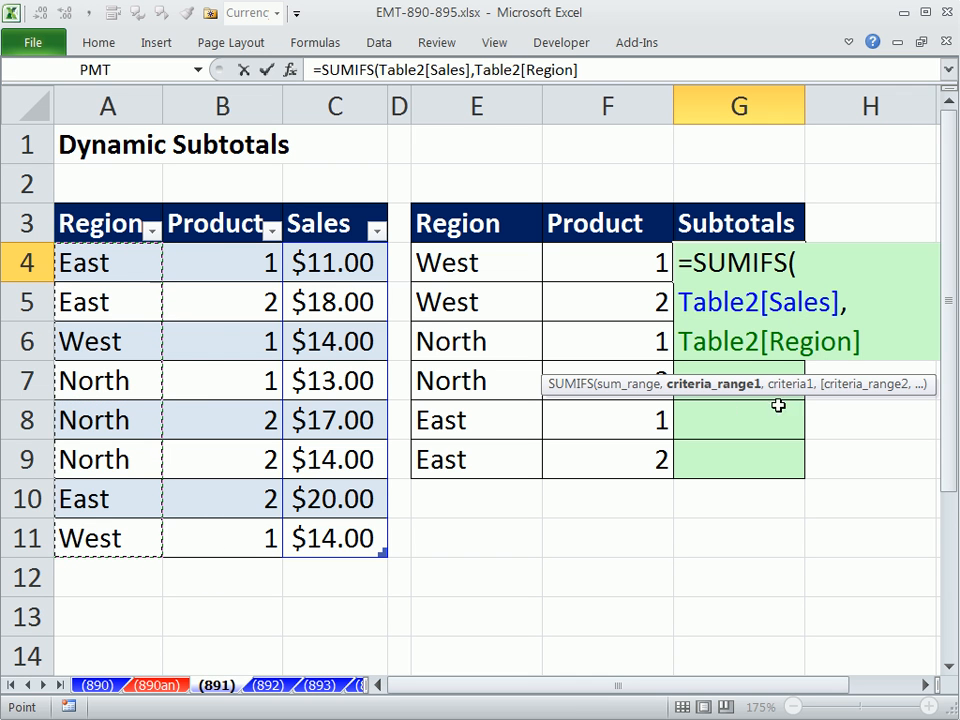
Step: Add Region matching E4 and Product matching F4 as the SUMIFS criteria
click(476, 262)
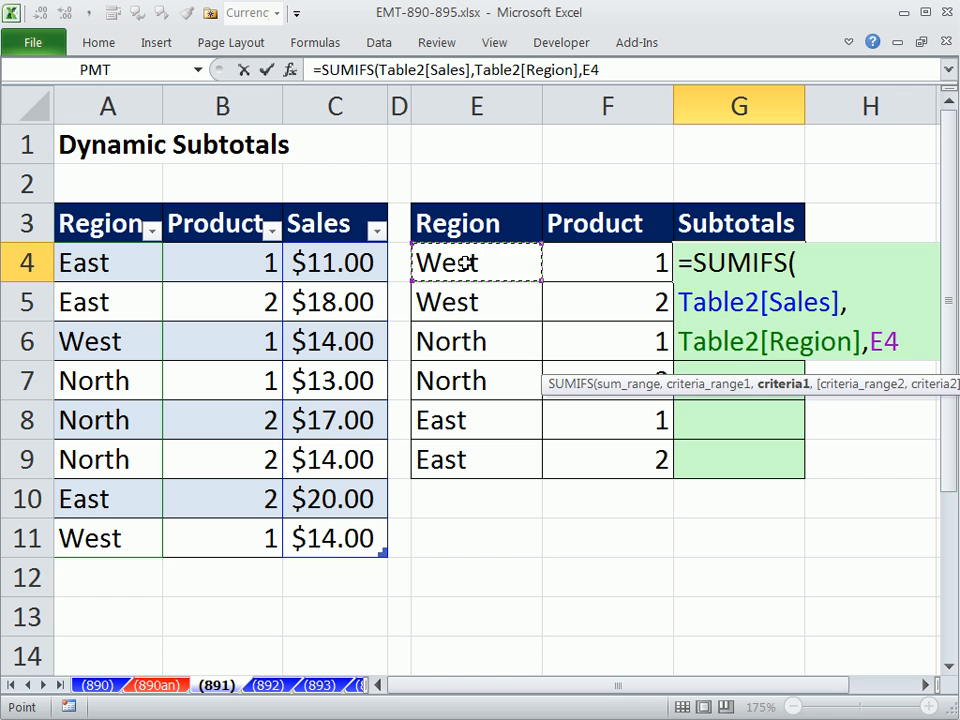
text(,Table2[Product)
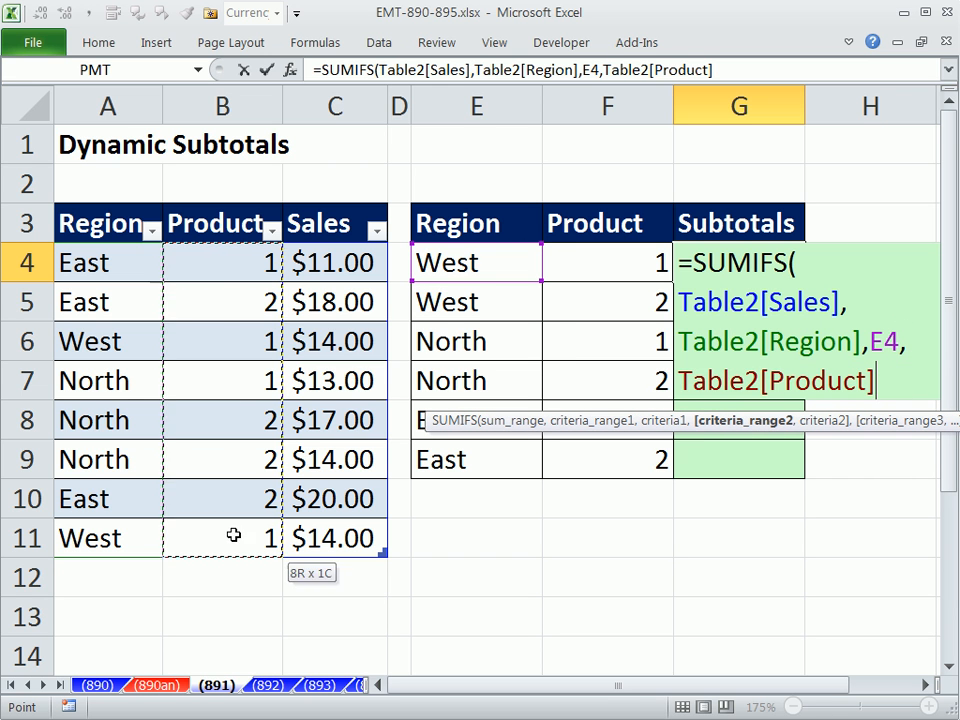
text(,)
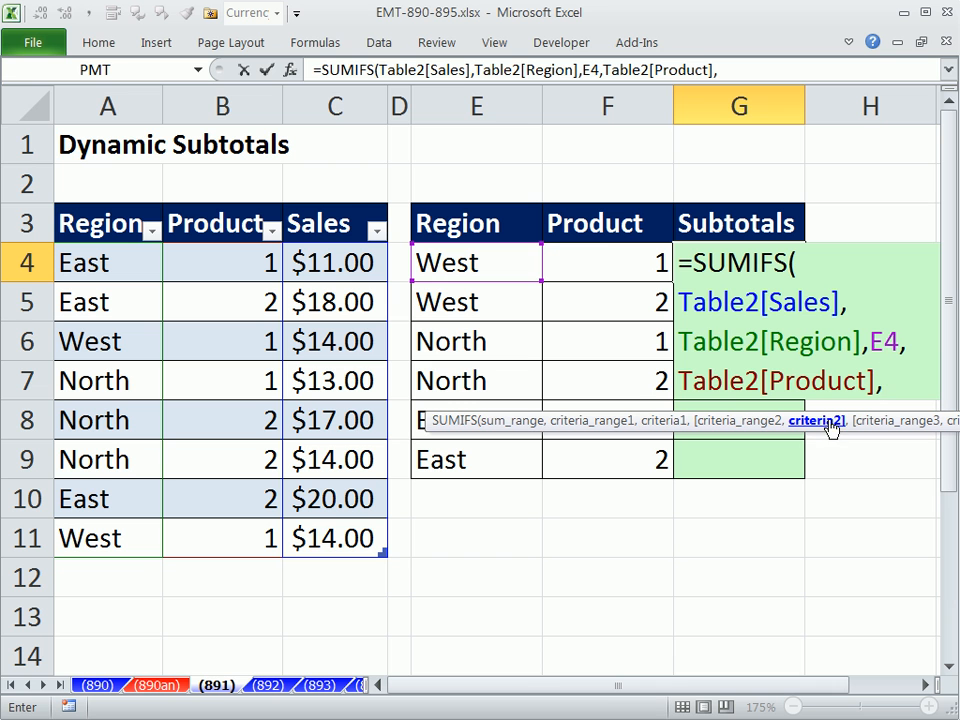
click(608, 262)
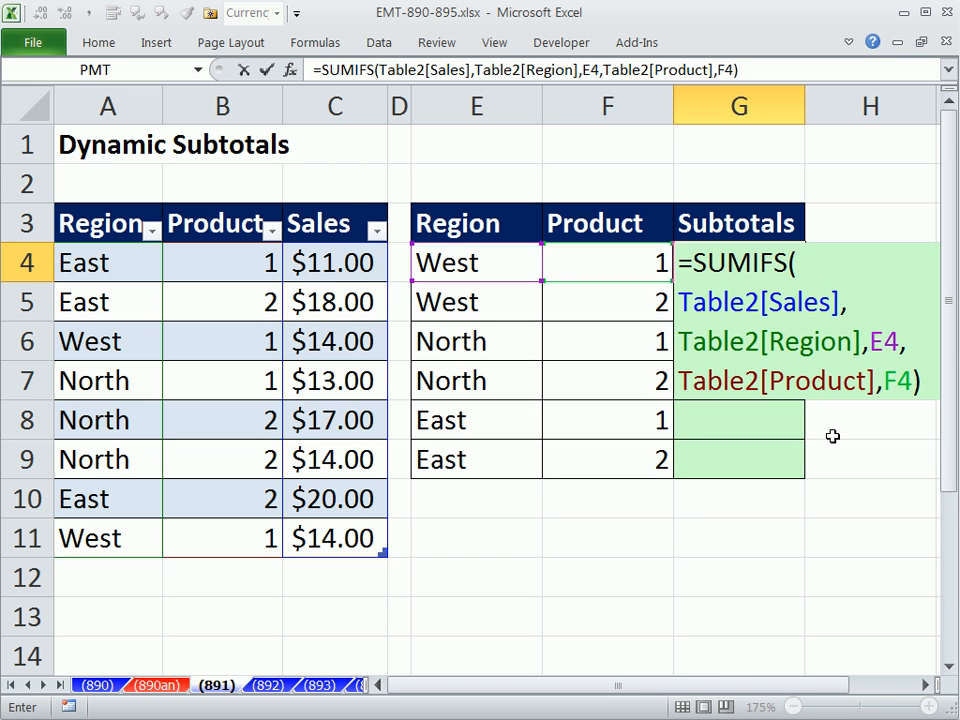
Step: Enter the SUMIFS into G4:G9, giving six subtotals from $28.00 to $38.00
key(Enter)
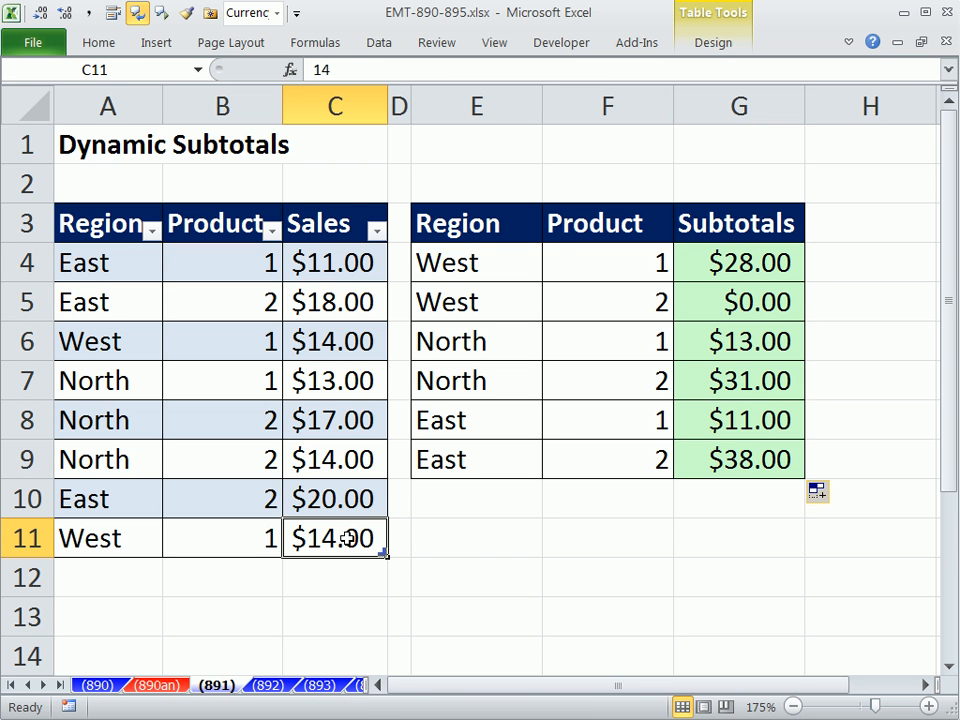
mouse_move(328, 512)
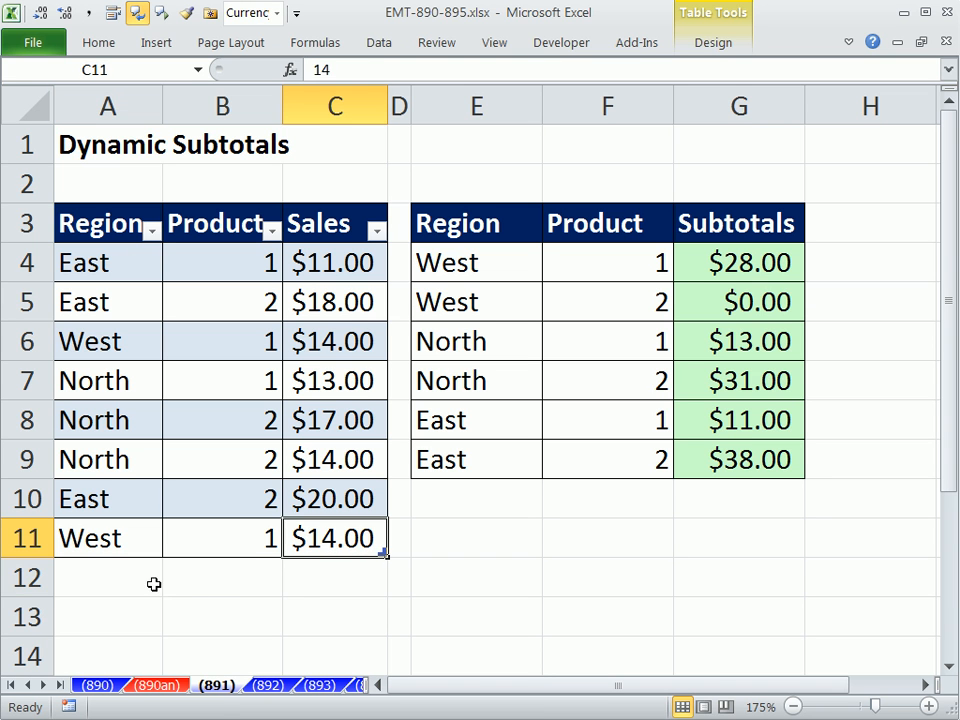
Step: Add a West, product 1, $22.00 record and confirm the West product 1 subtotal rises to $50.00
text(west)
click(224, 576)
text(1)
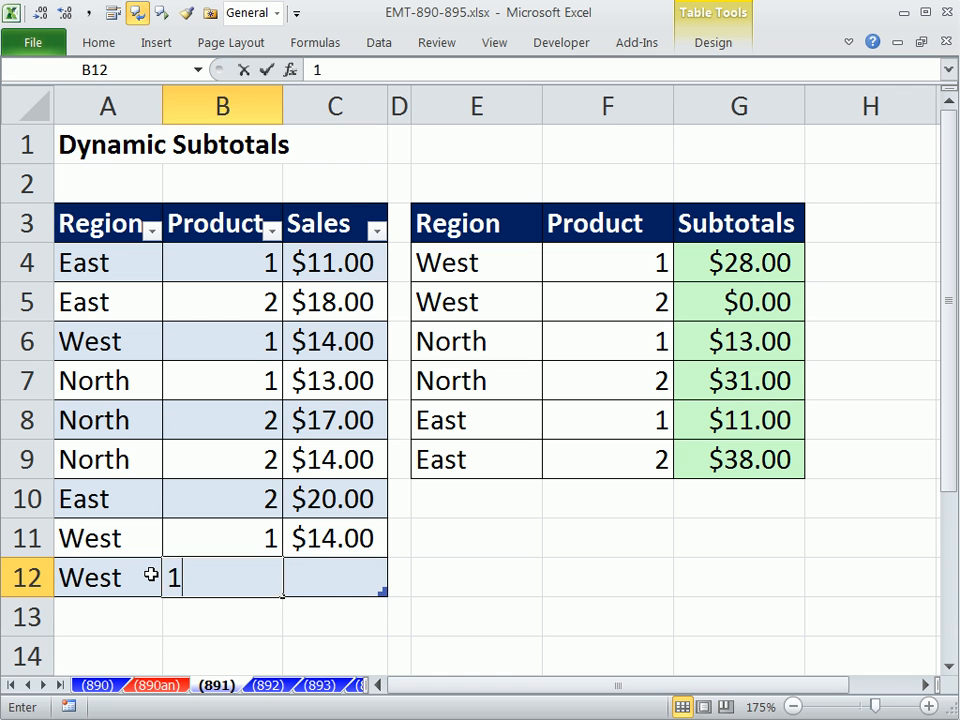
text(22.00)
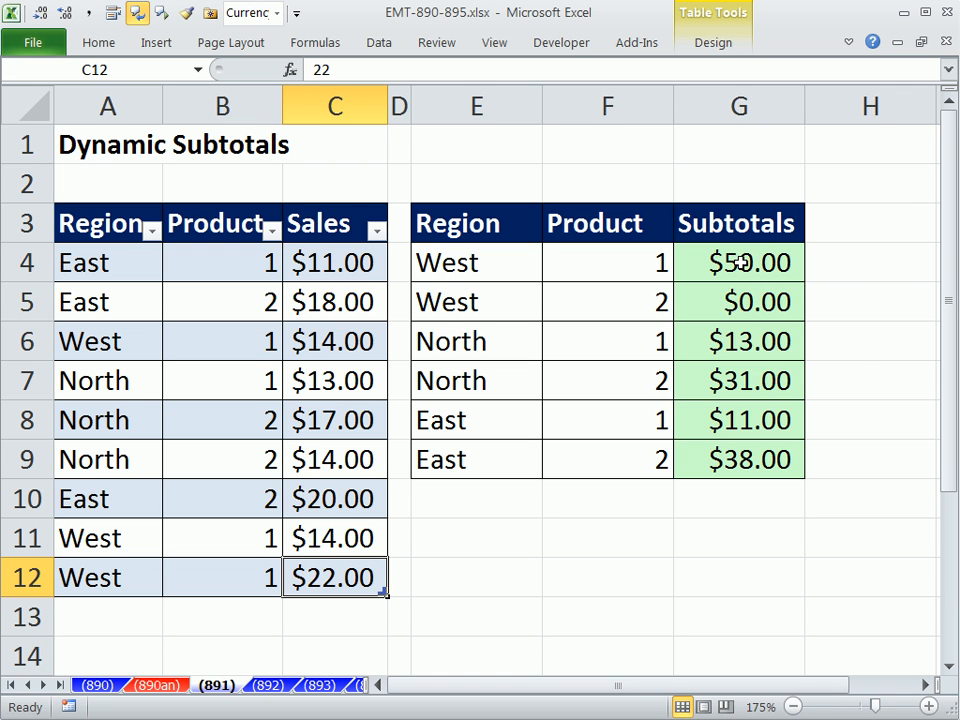
click(740, 262)
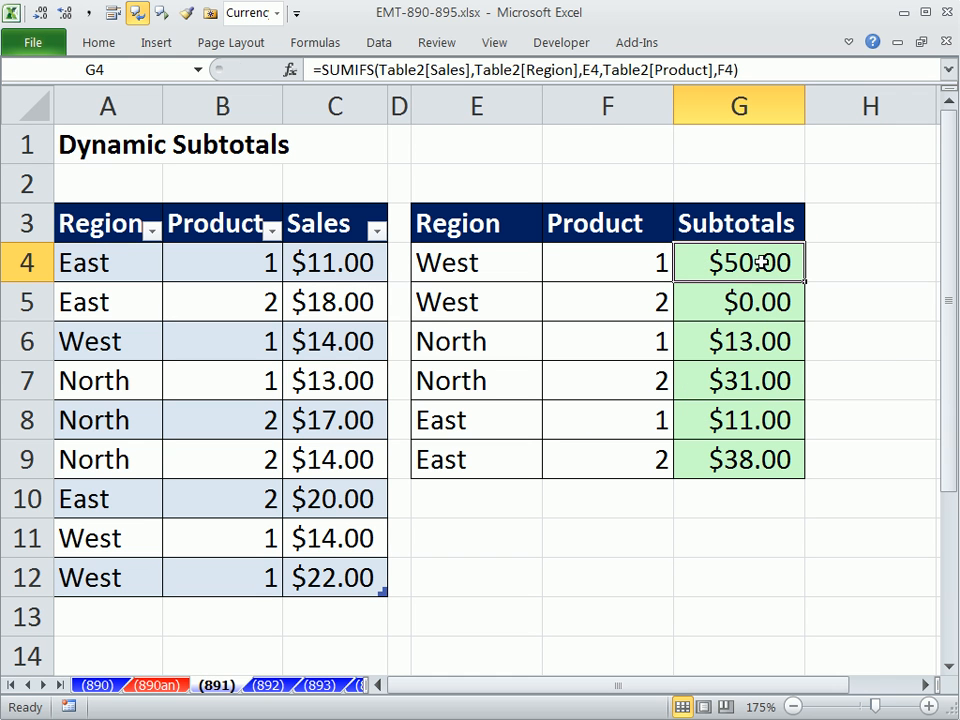
double_click(738, 262)
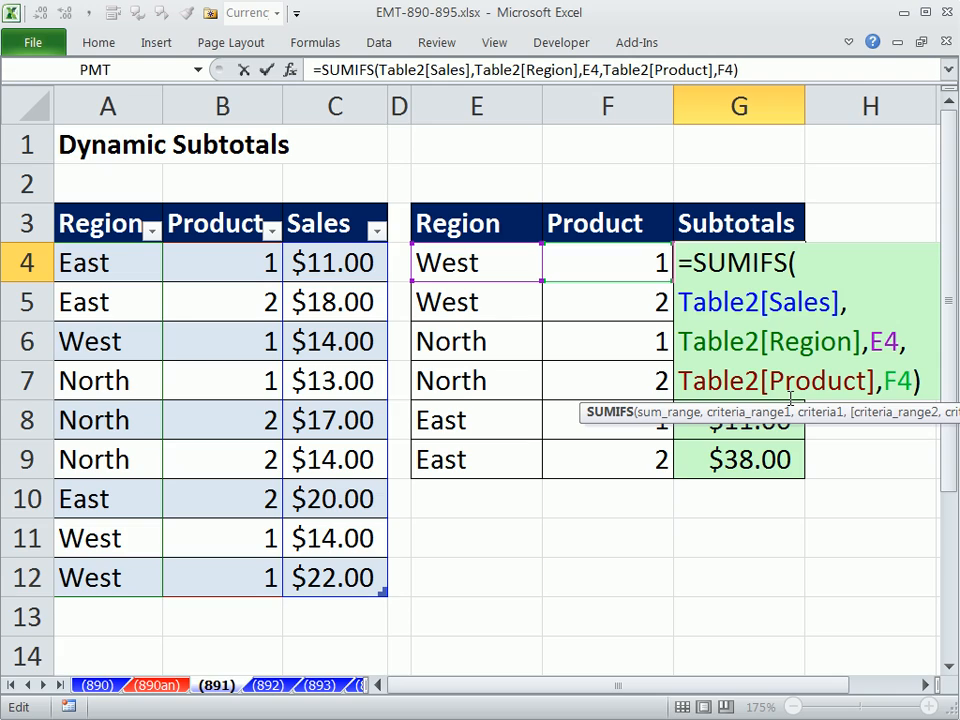